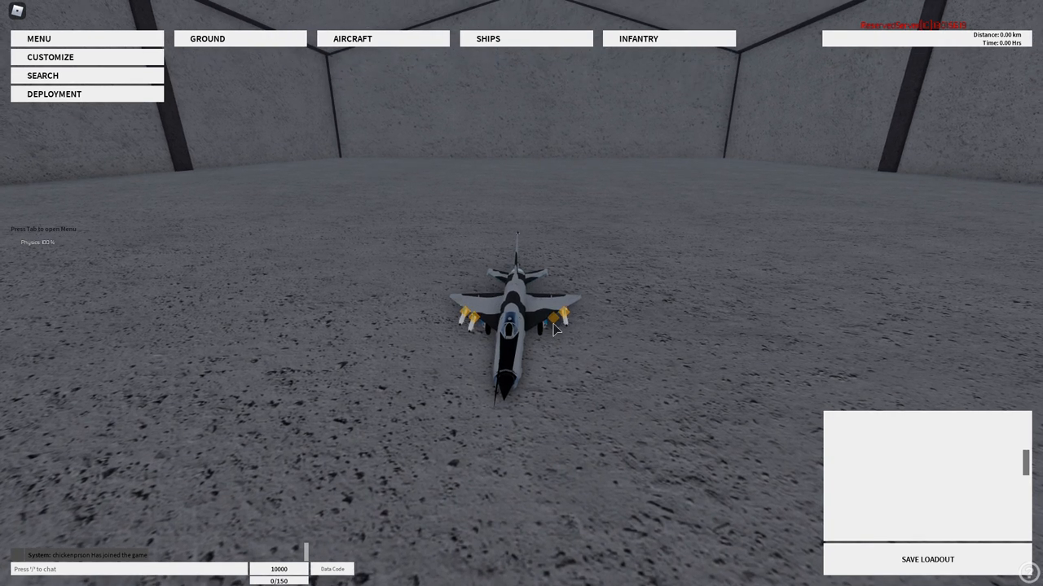
mouse_move(476, 186)
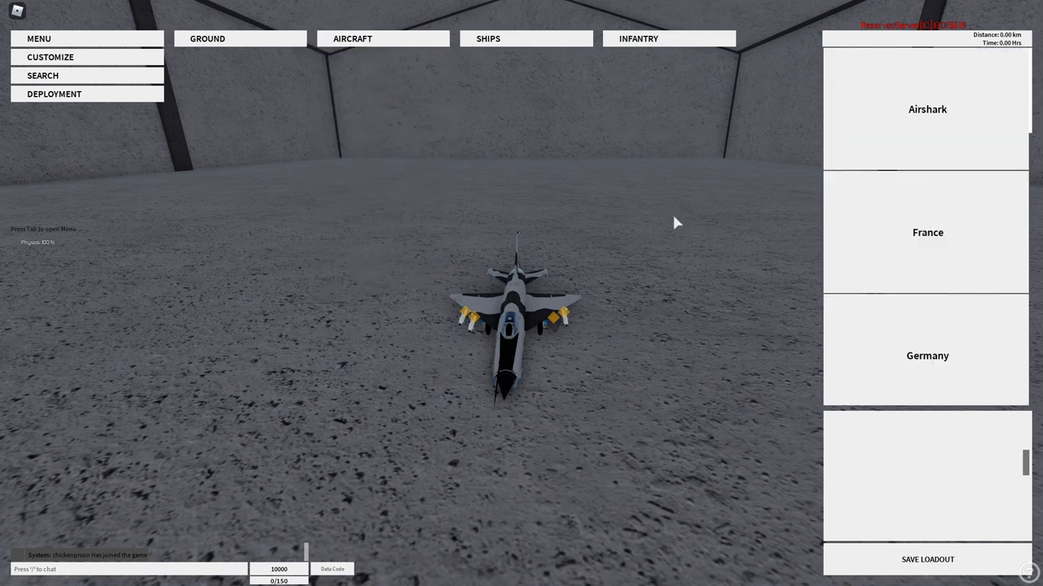
- Open a wing hardpoint's weapon list of drop tanks, bombs, rockets and missiles
scroll("down", 3)
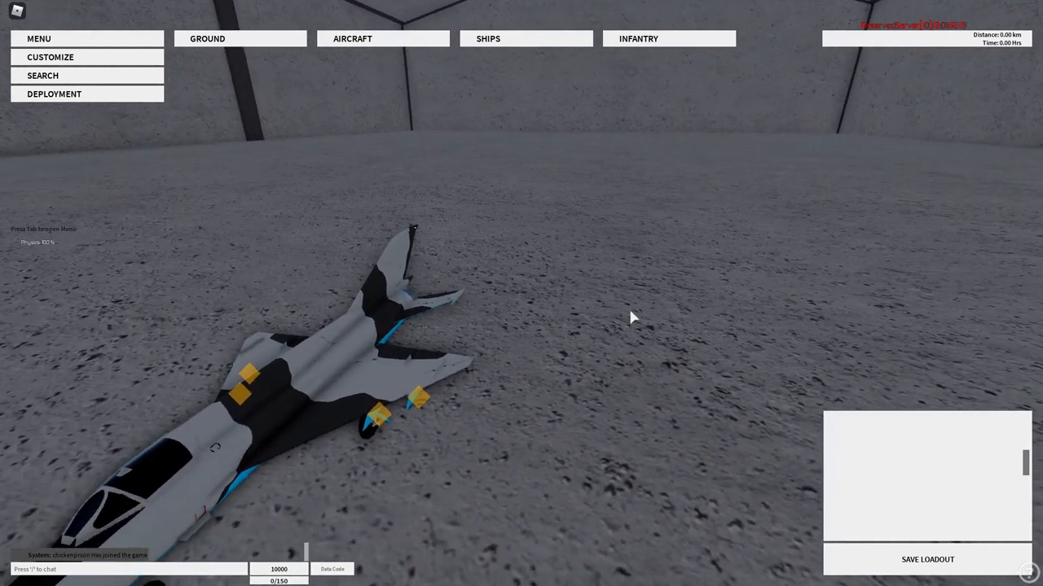
left_click(395, 399)
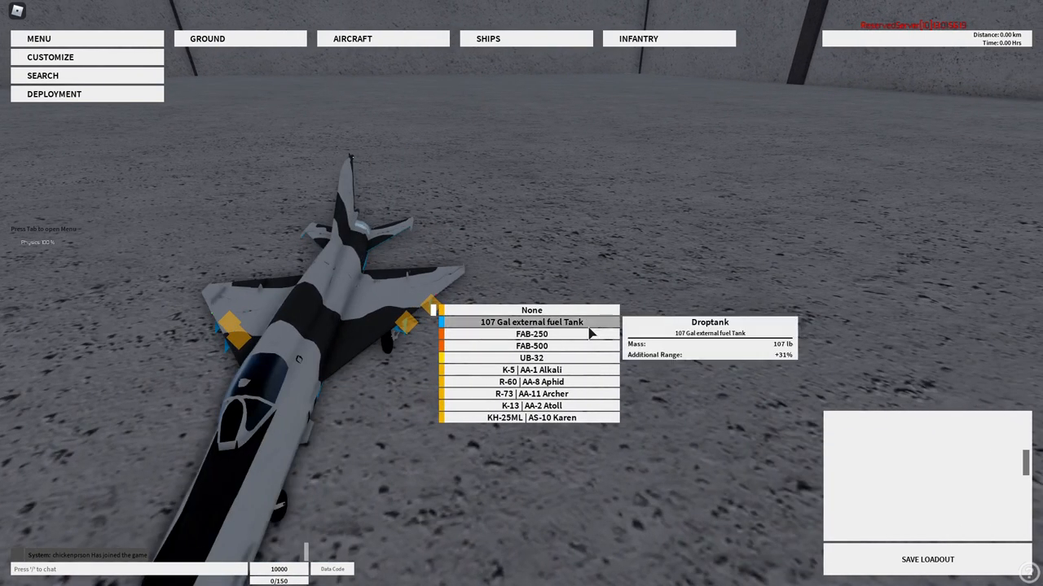
mouse_move(528, 332)
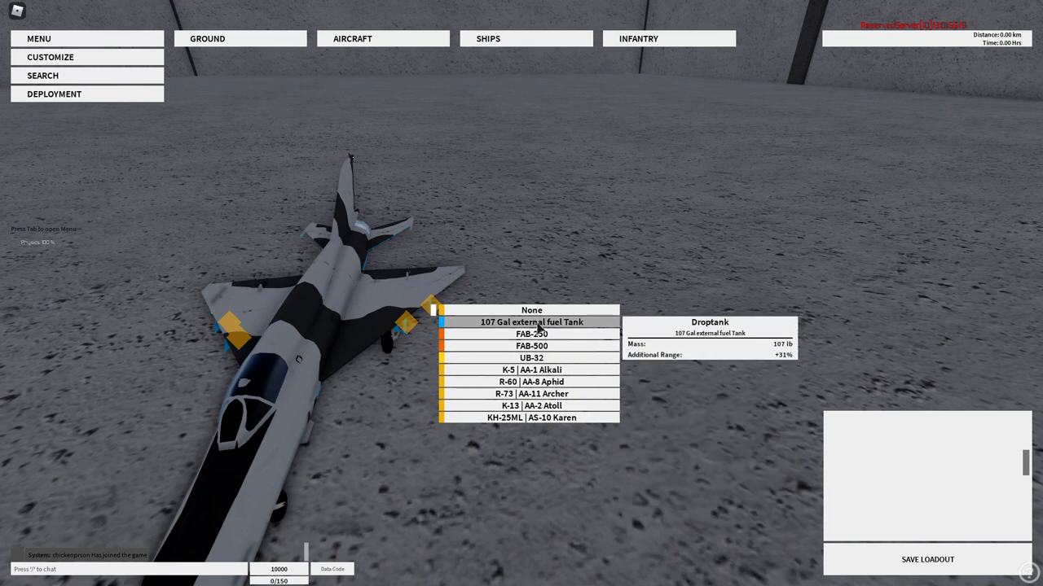
mouse_move(532, 334)
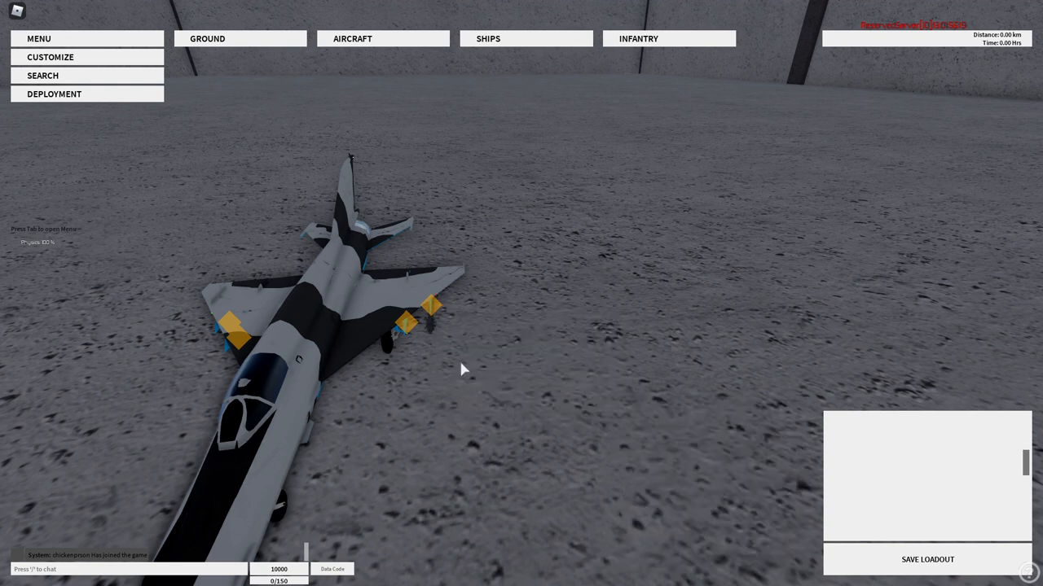
- Fit the KH-25ML | AS-10 Karen to the last hardpoint and bring up DEPLOYMENT's airbase list
left_click(408, 325)
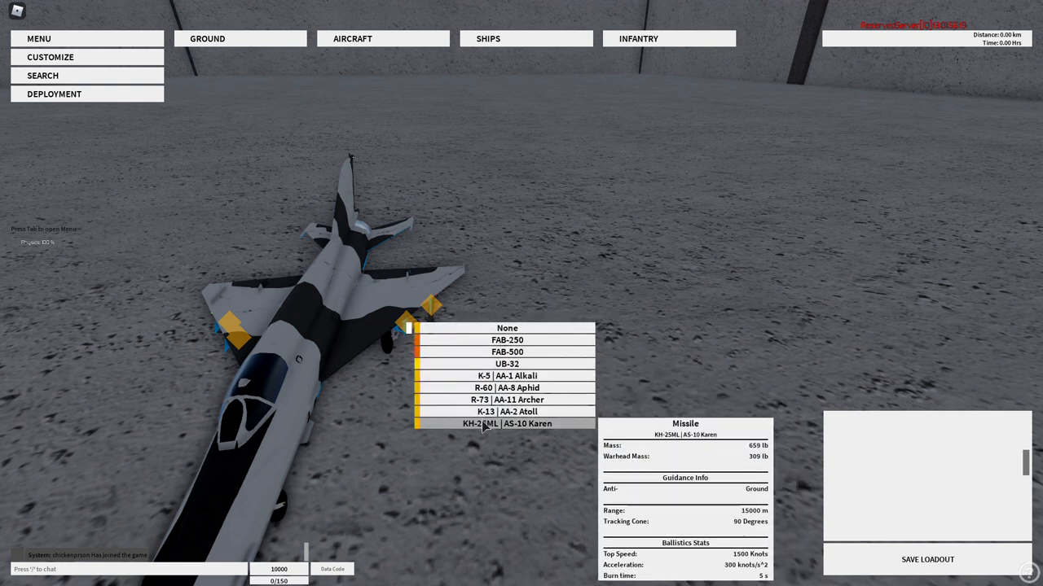
left_click(507, 423)
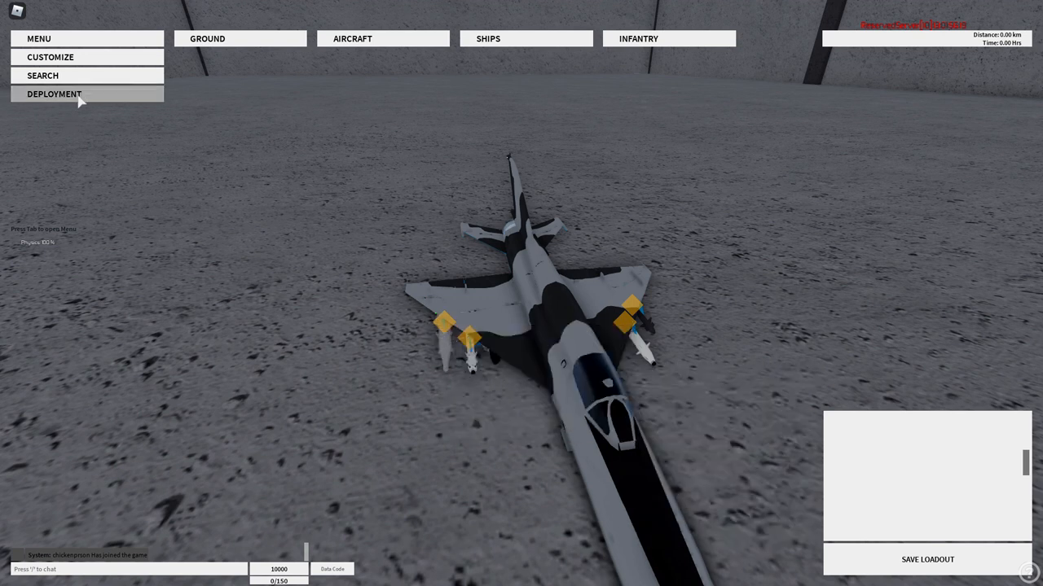
left_click(54, 94)
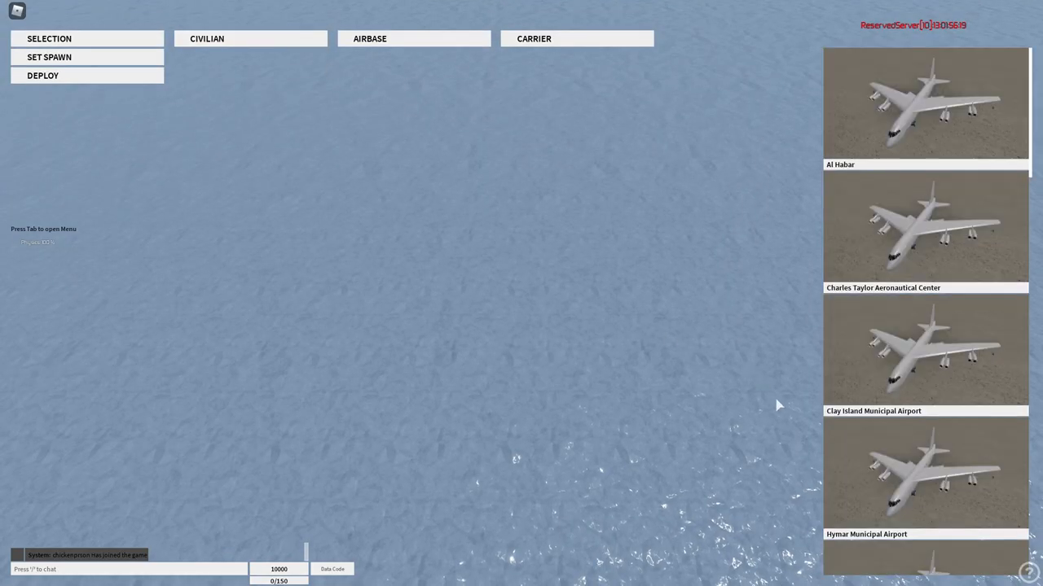